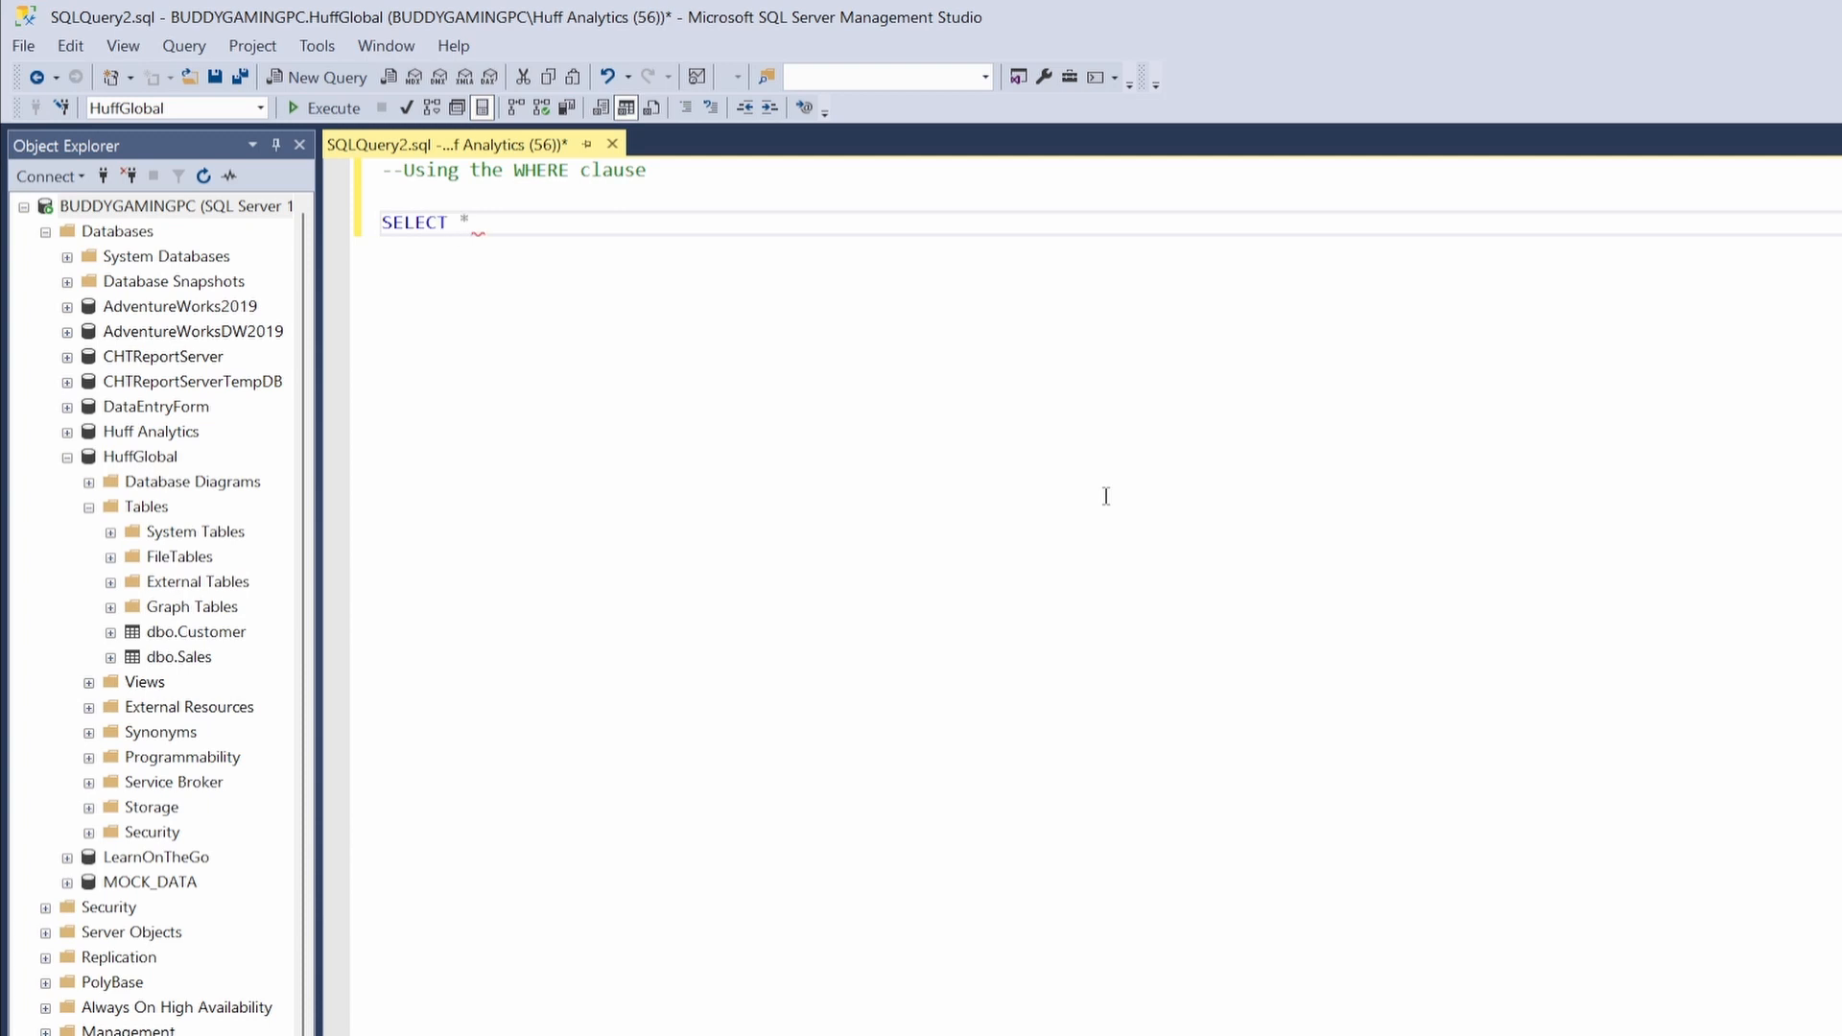
# Complete the statement as SELECT * FROM Customer; below the WHERE-clause comment
pyautogui.write('FROM')
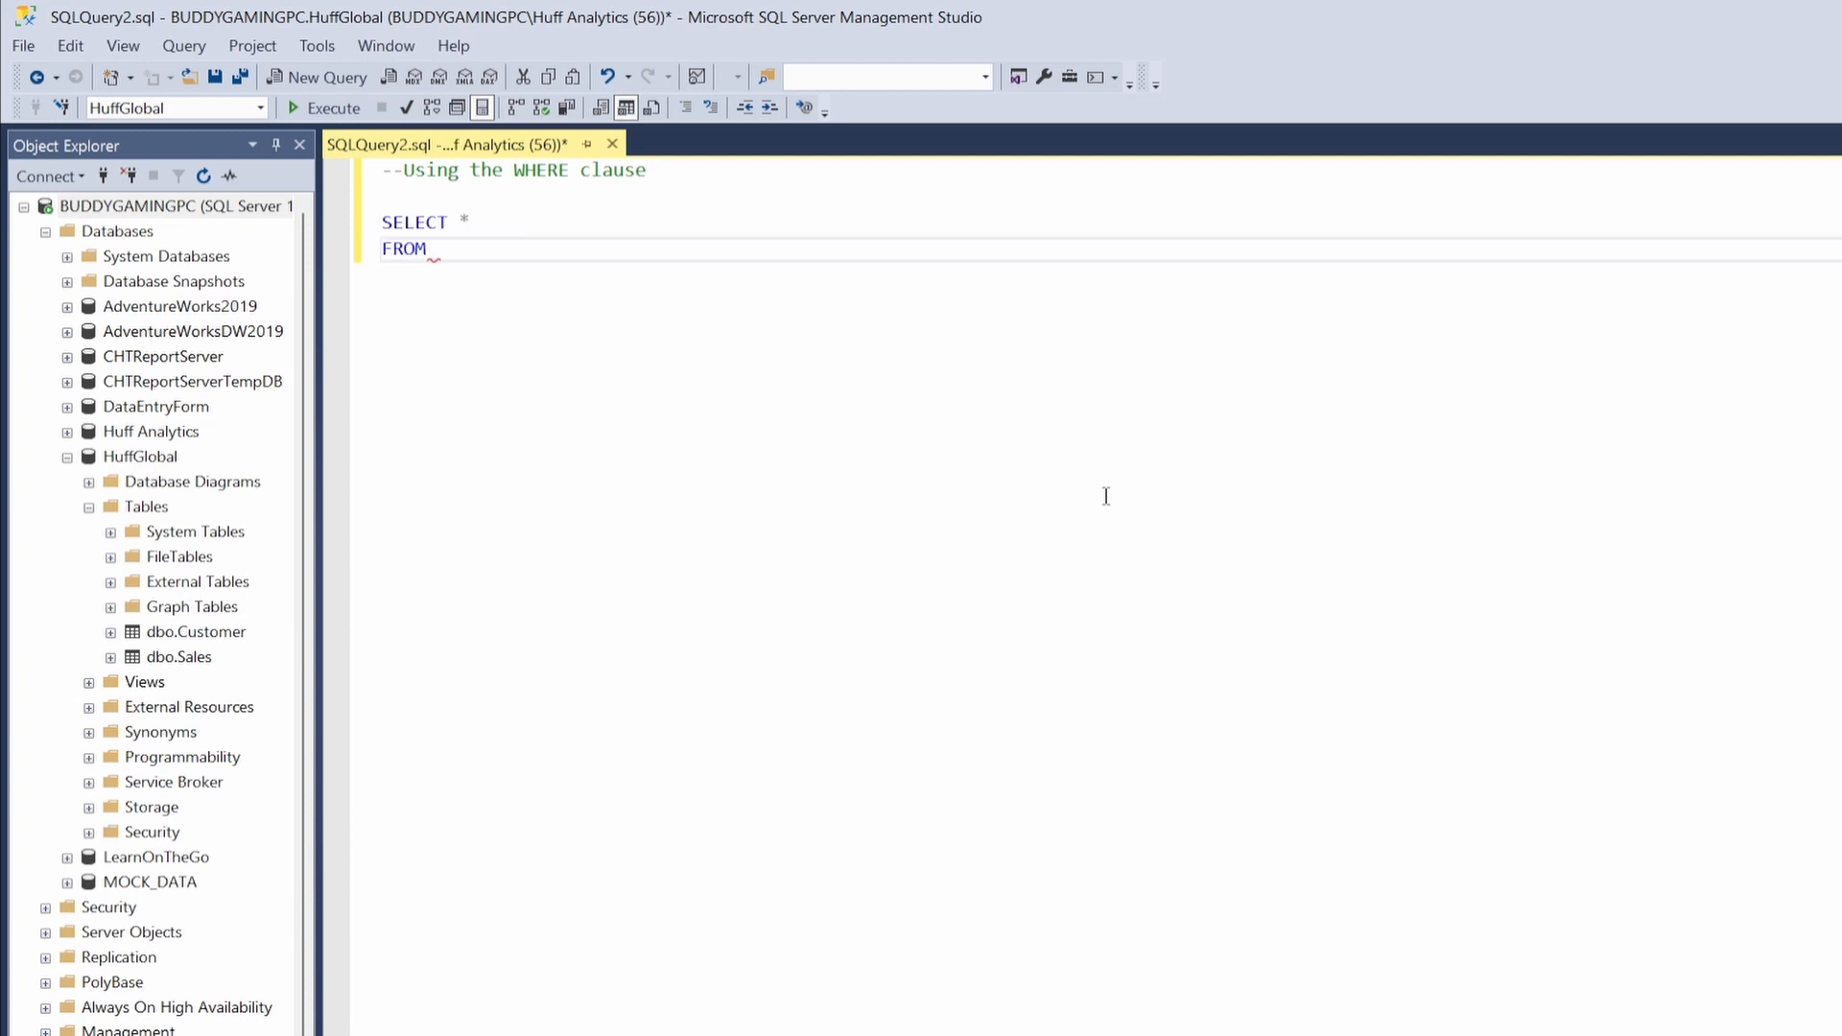
pyautogui.write('Customer;')
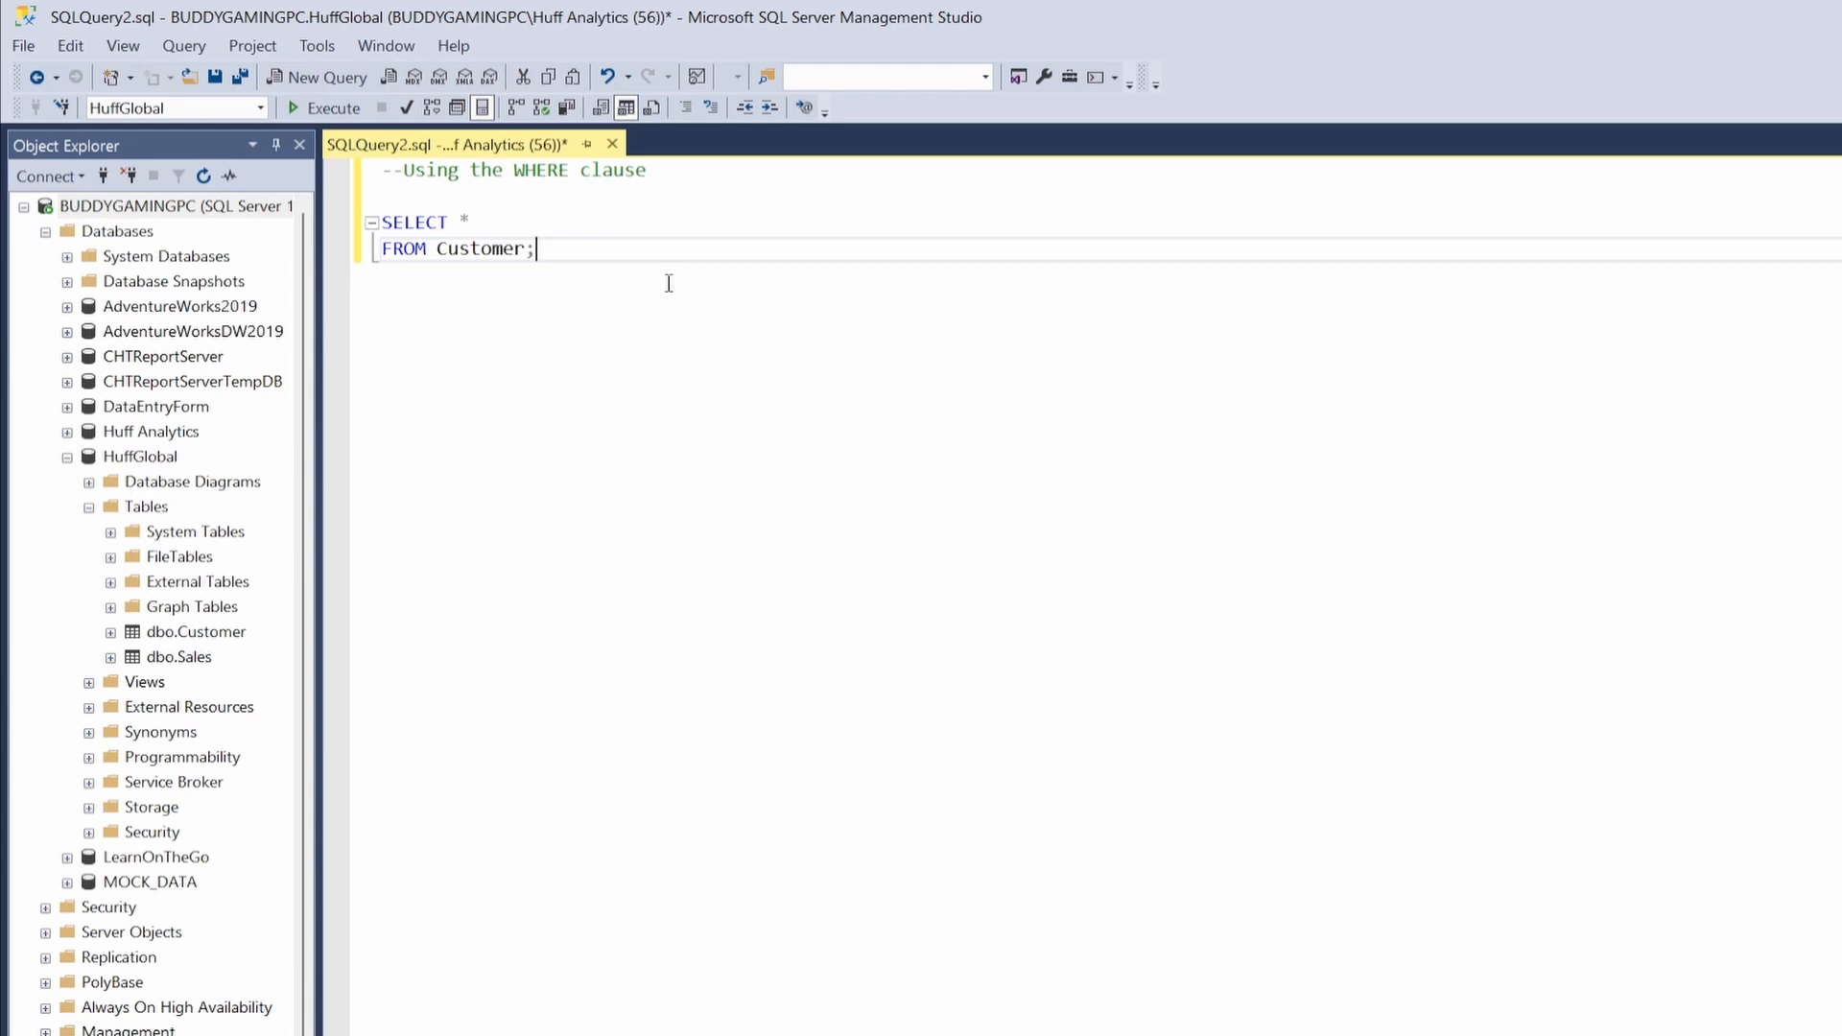
# Execute the query to return all ten Customer rows in the results grid
pyautogui.click(332, 107)
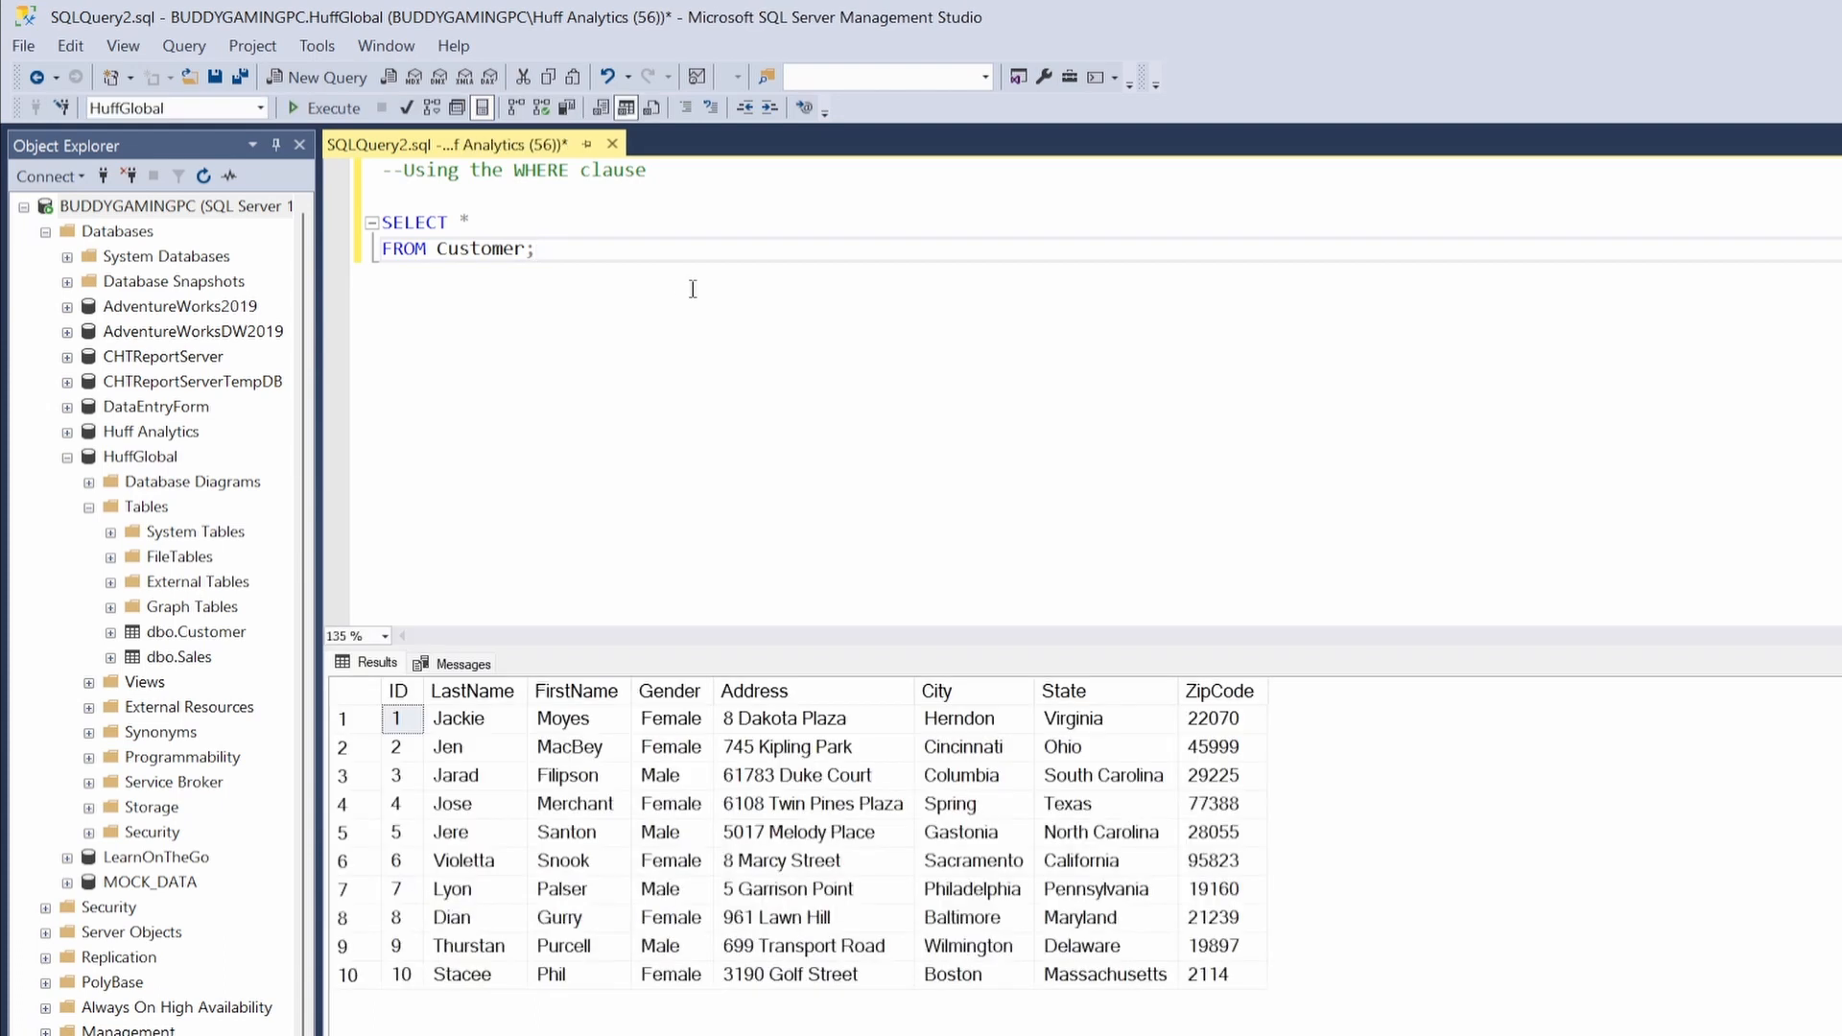
pyautogui.moveTo(735, 292)
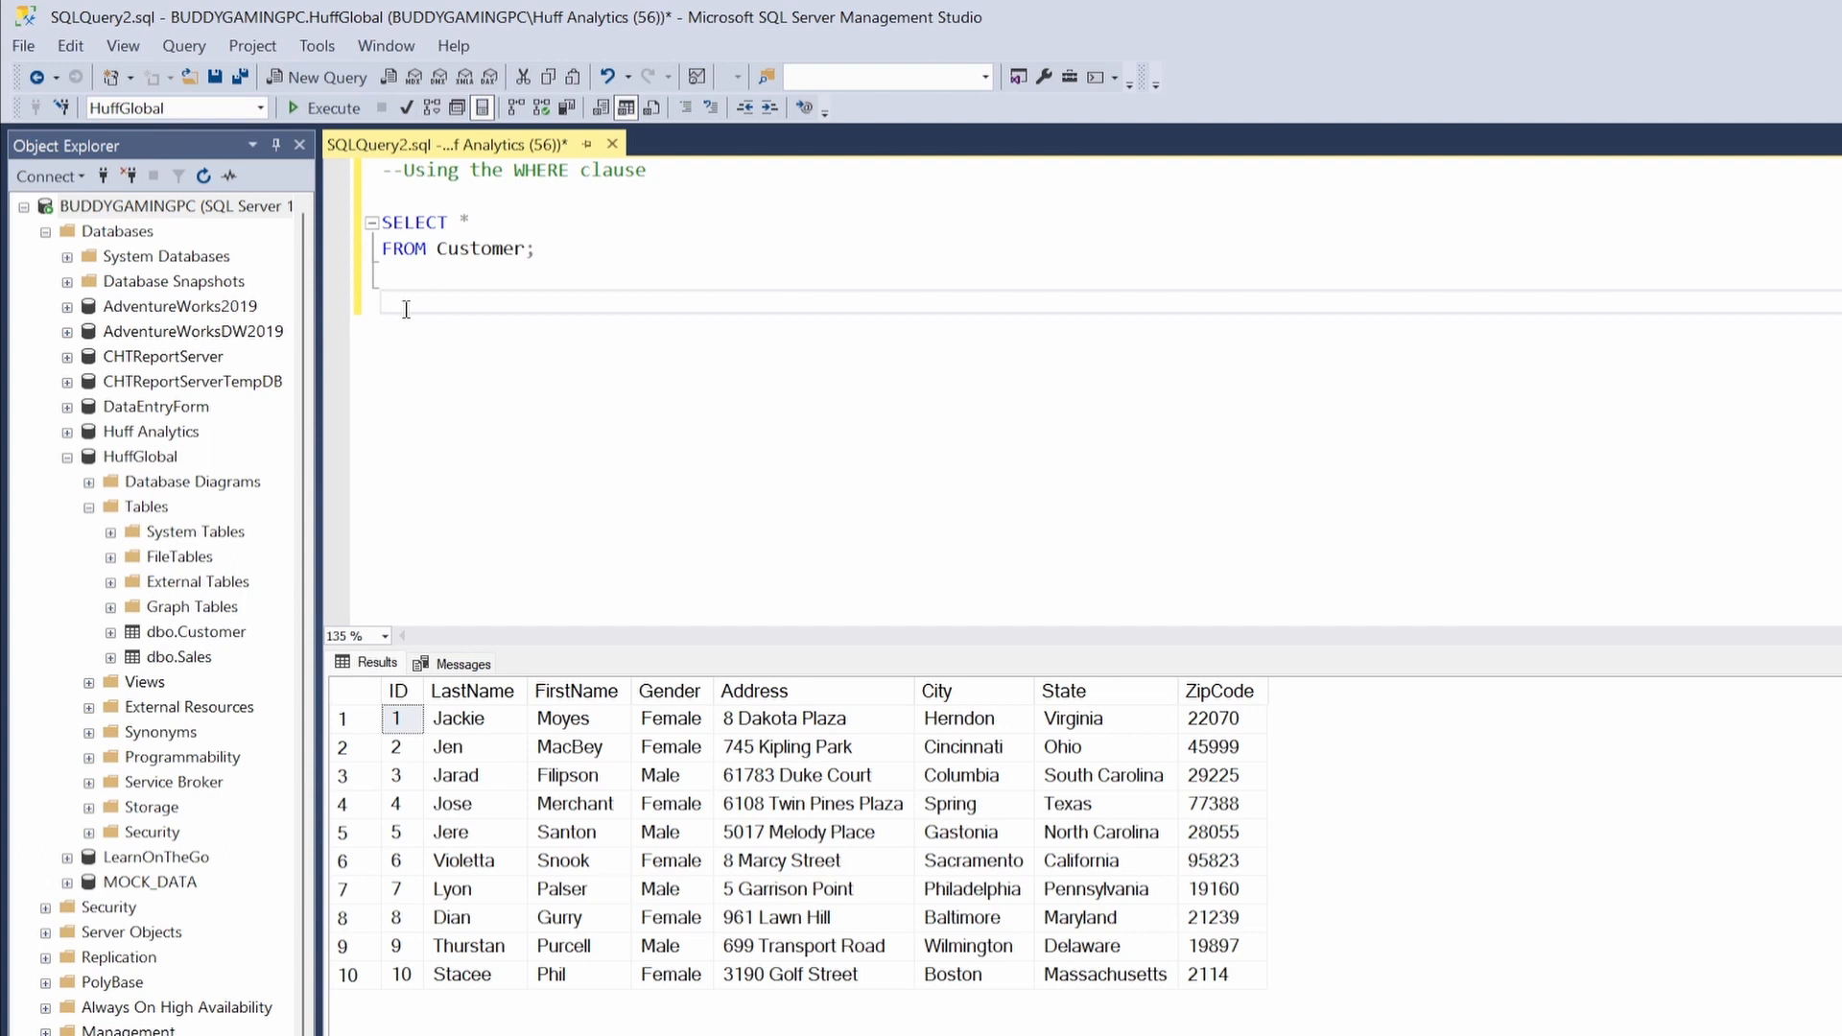
# Write SELECT * FROM Customer WHERE ID = 1; and select those three lines to run alone
pyautogui.write('SELECT *')
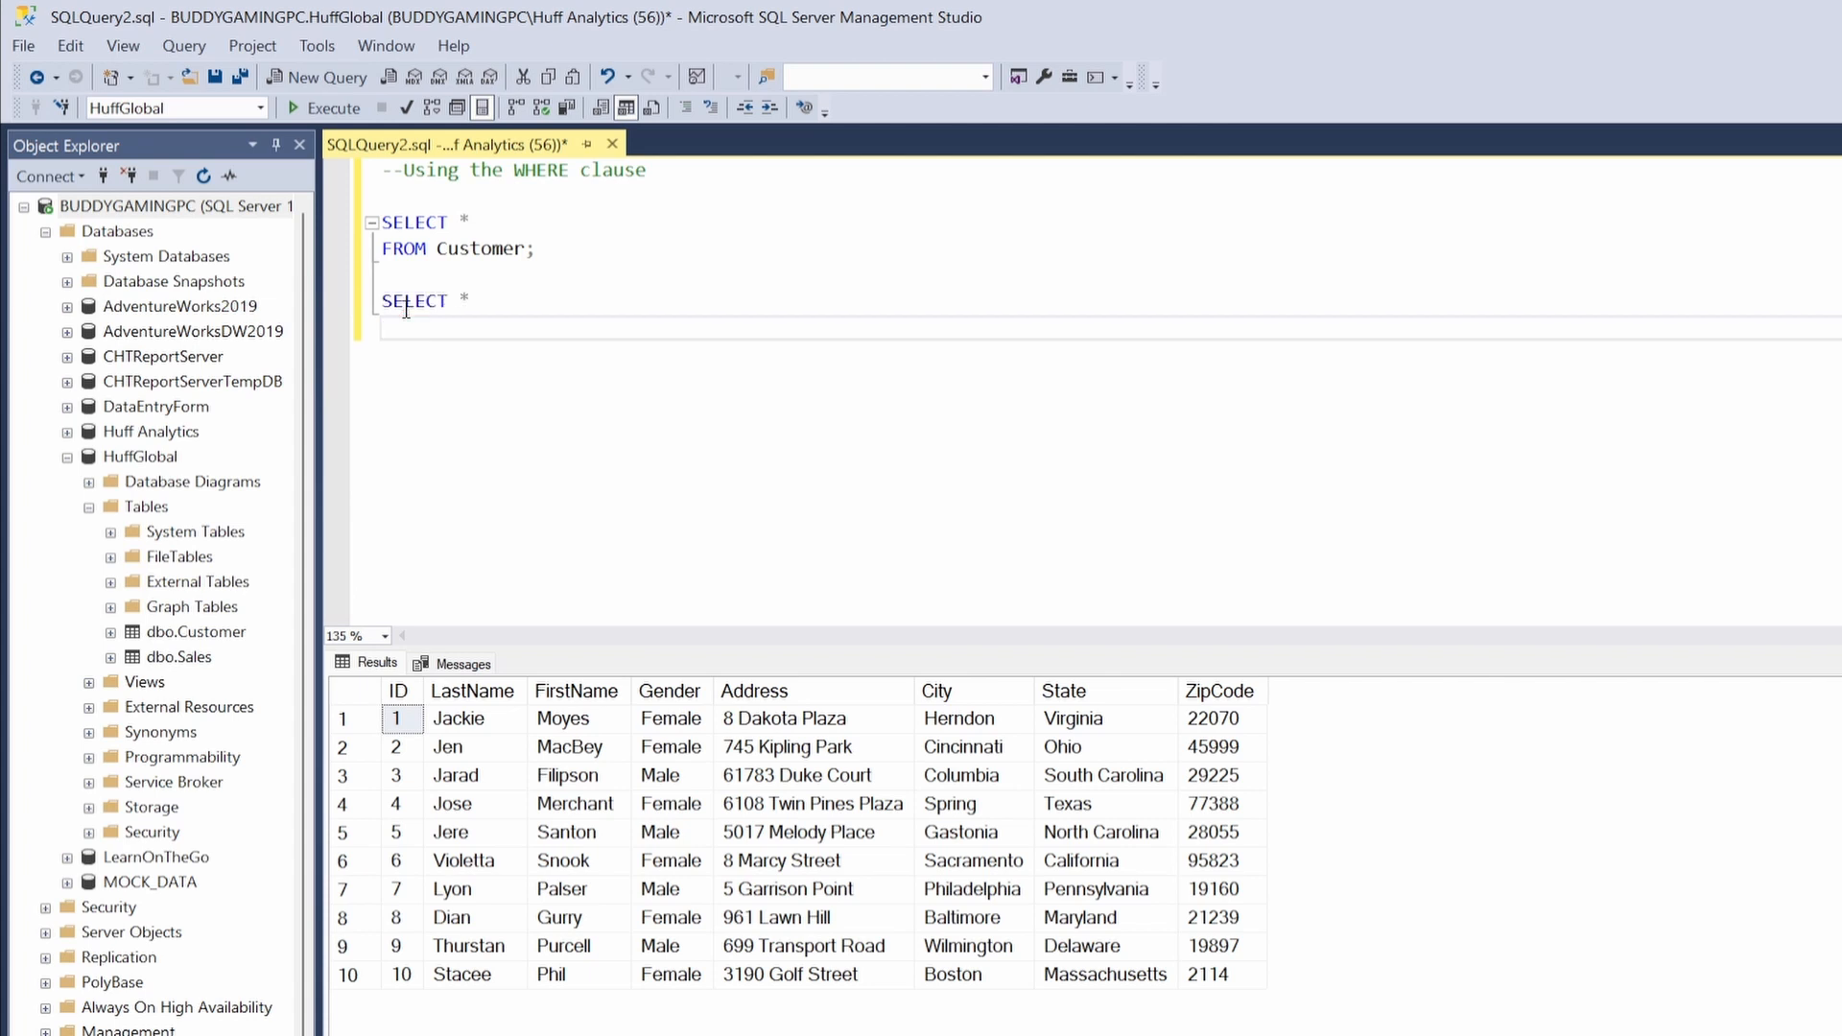
pyautogui.write('FROM')
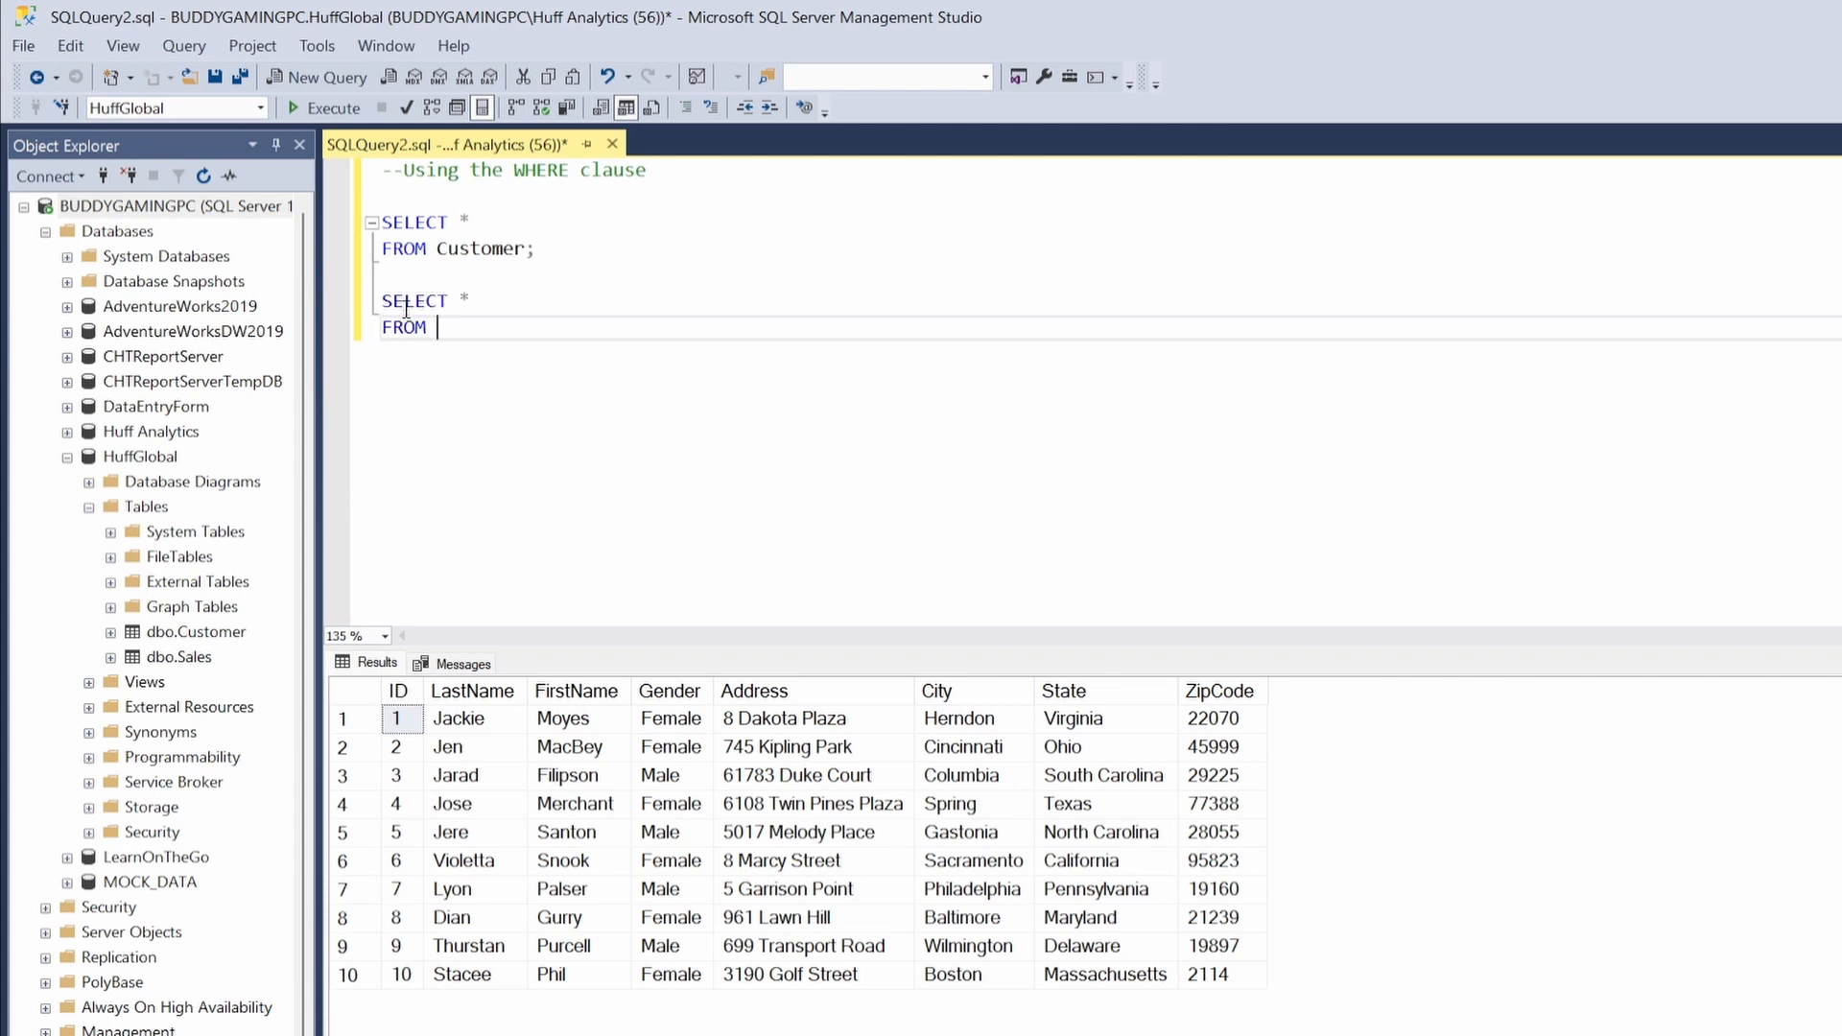
pyautogui.write('Customer')
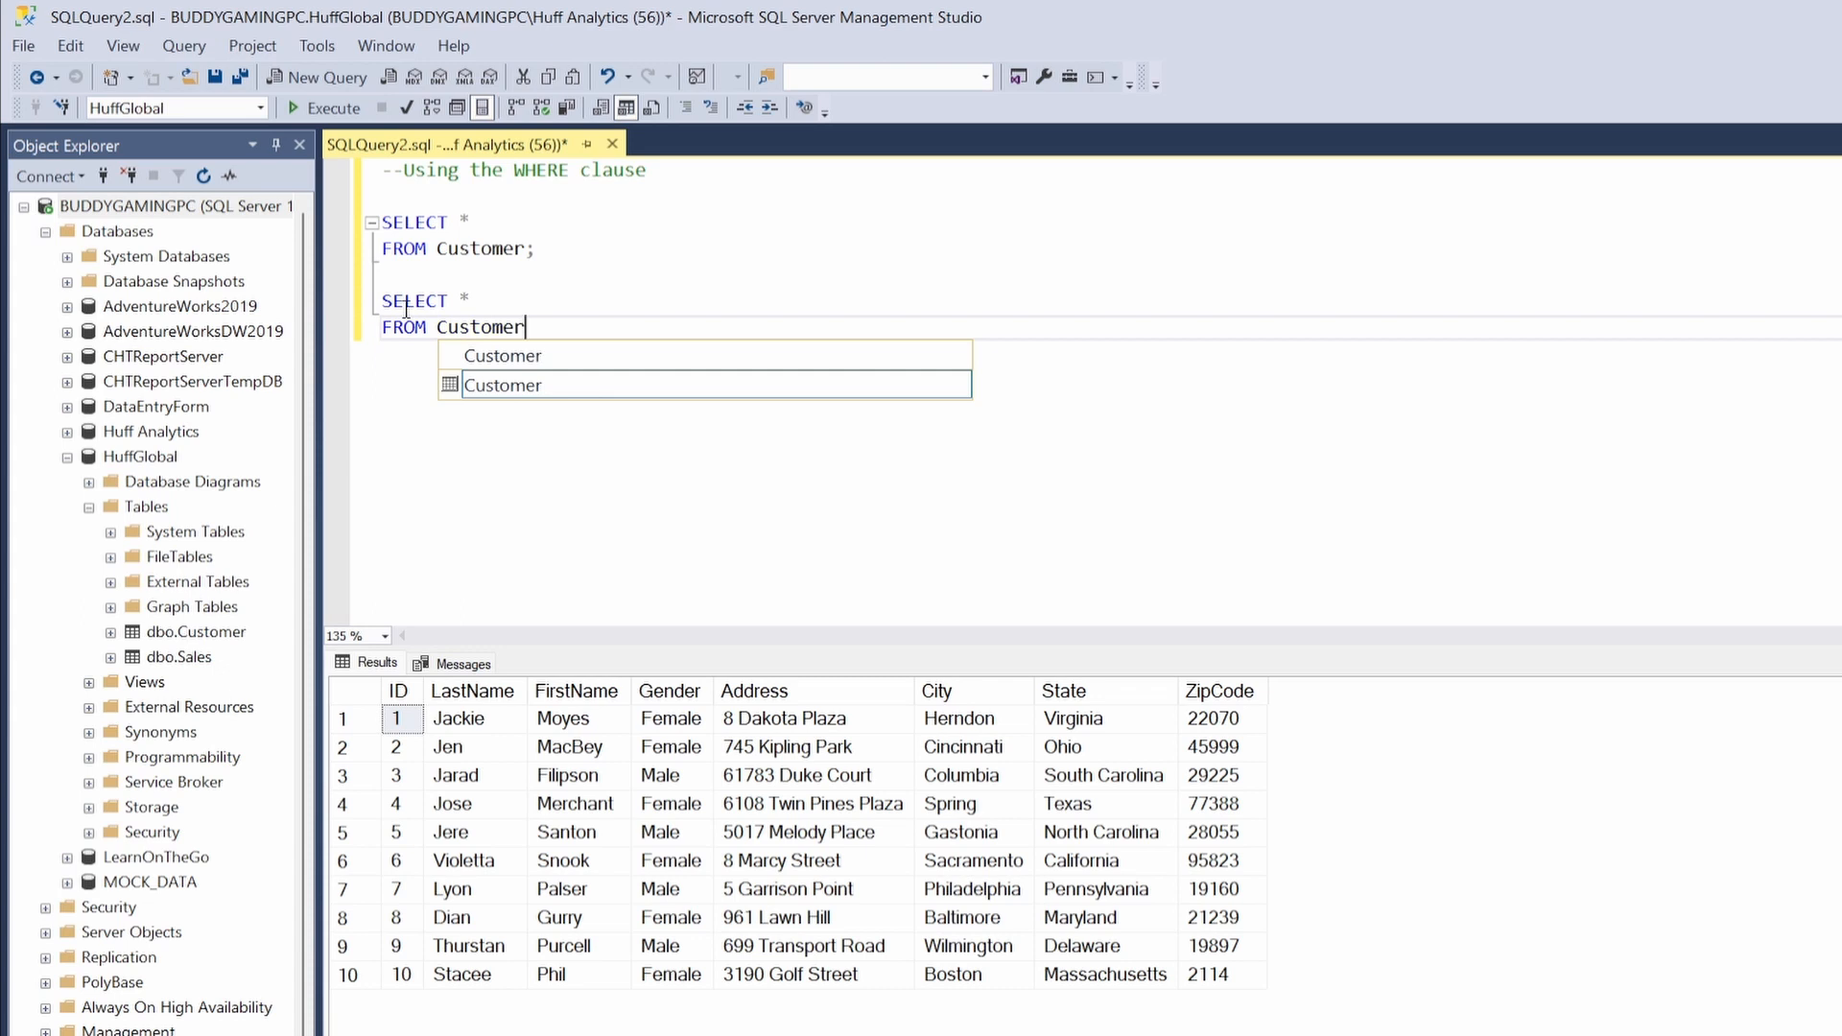
pyautogui.write('W')
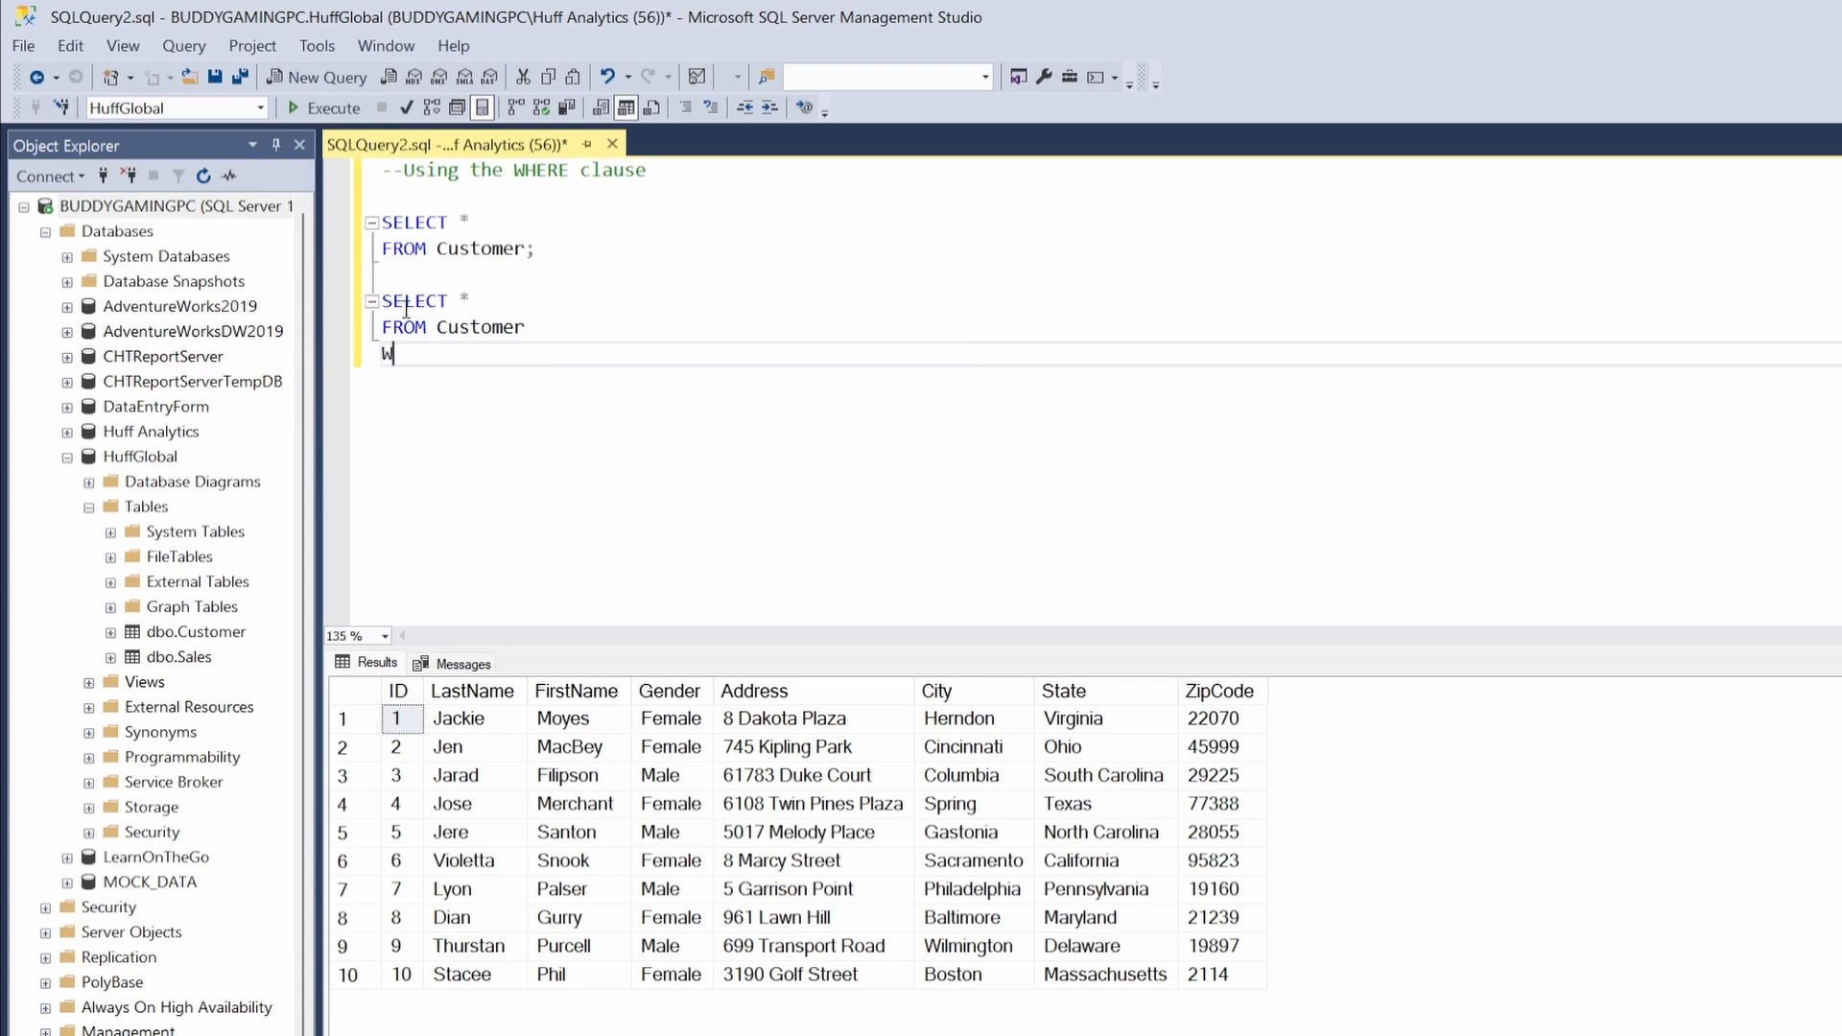
pyautogui.write('HERE')
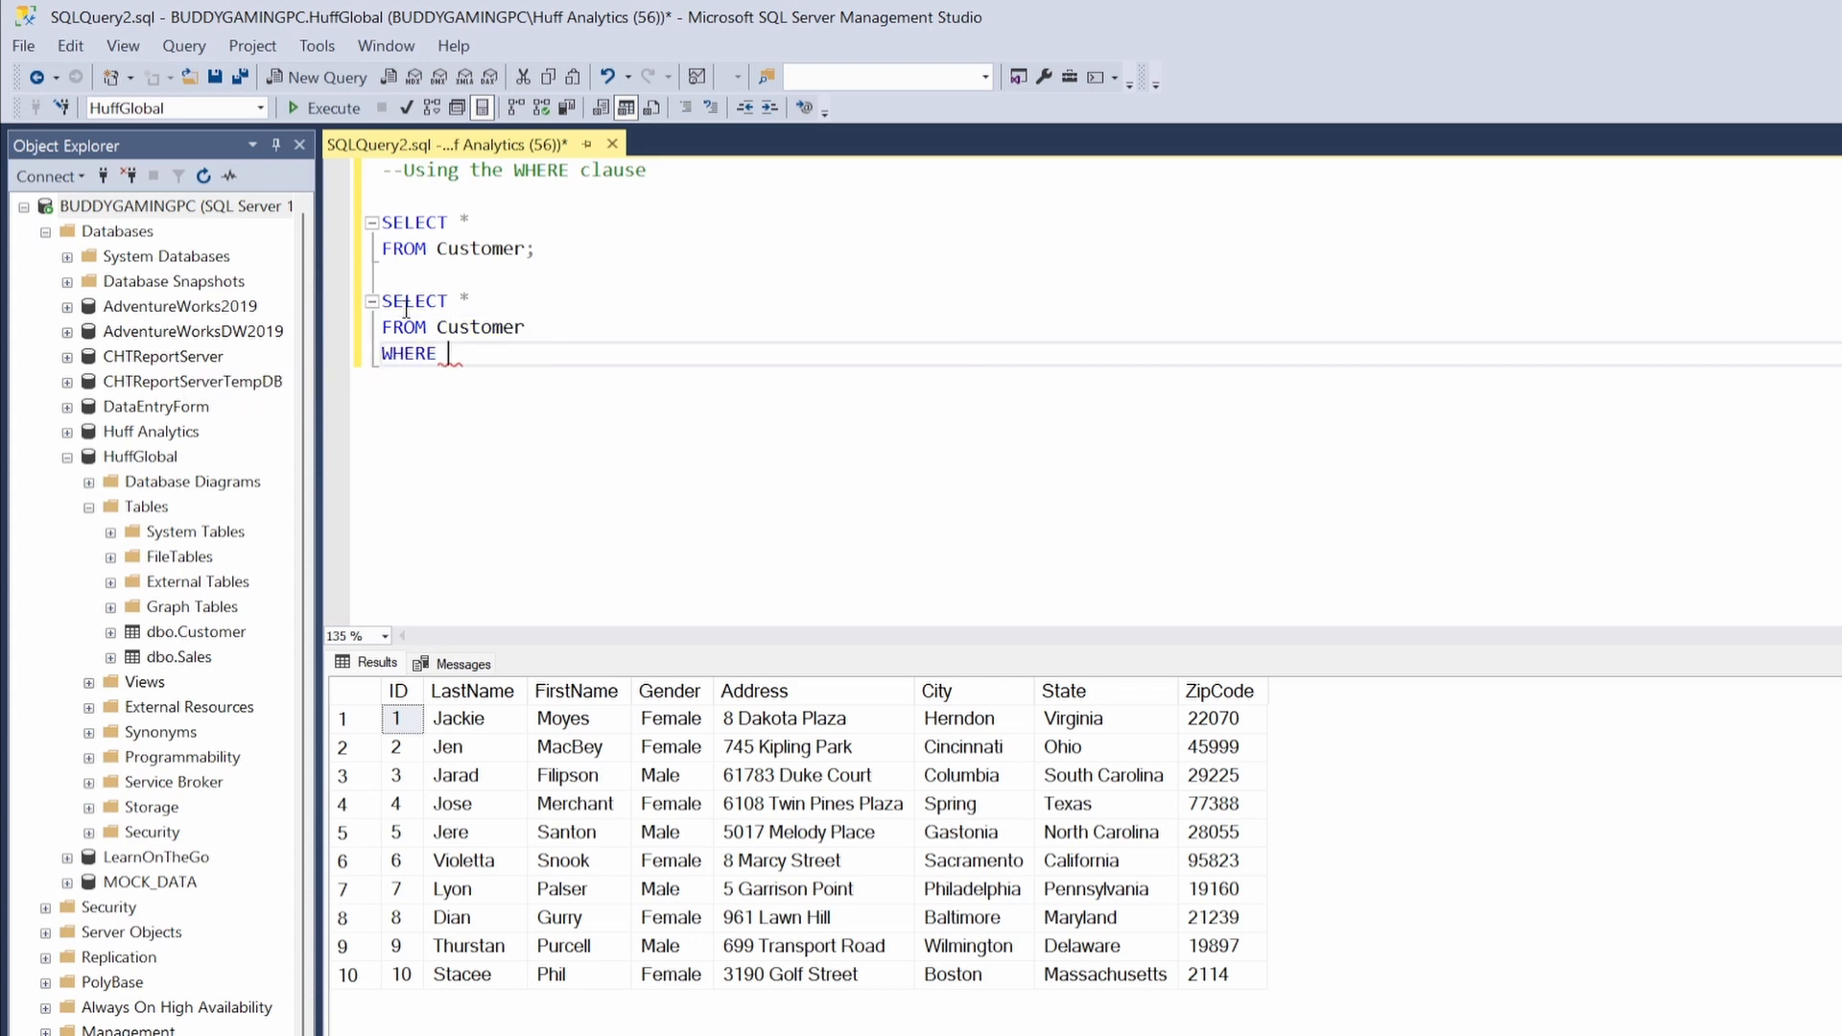
pyautogui.write('ID')
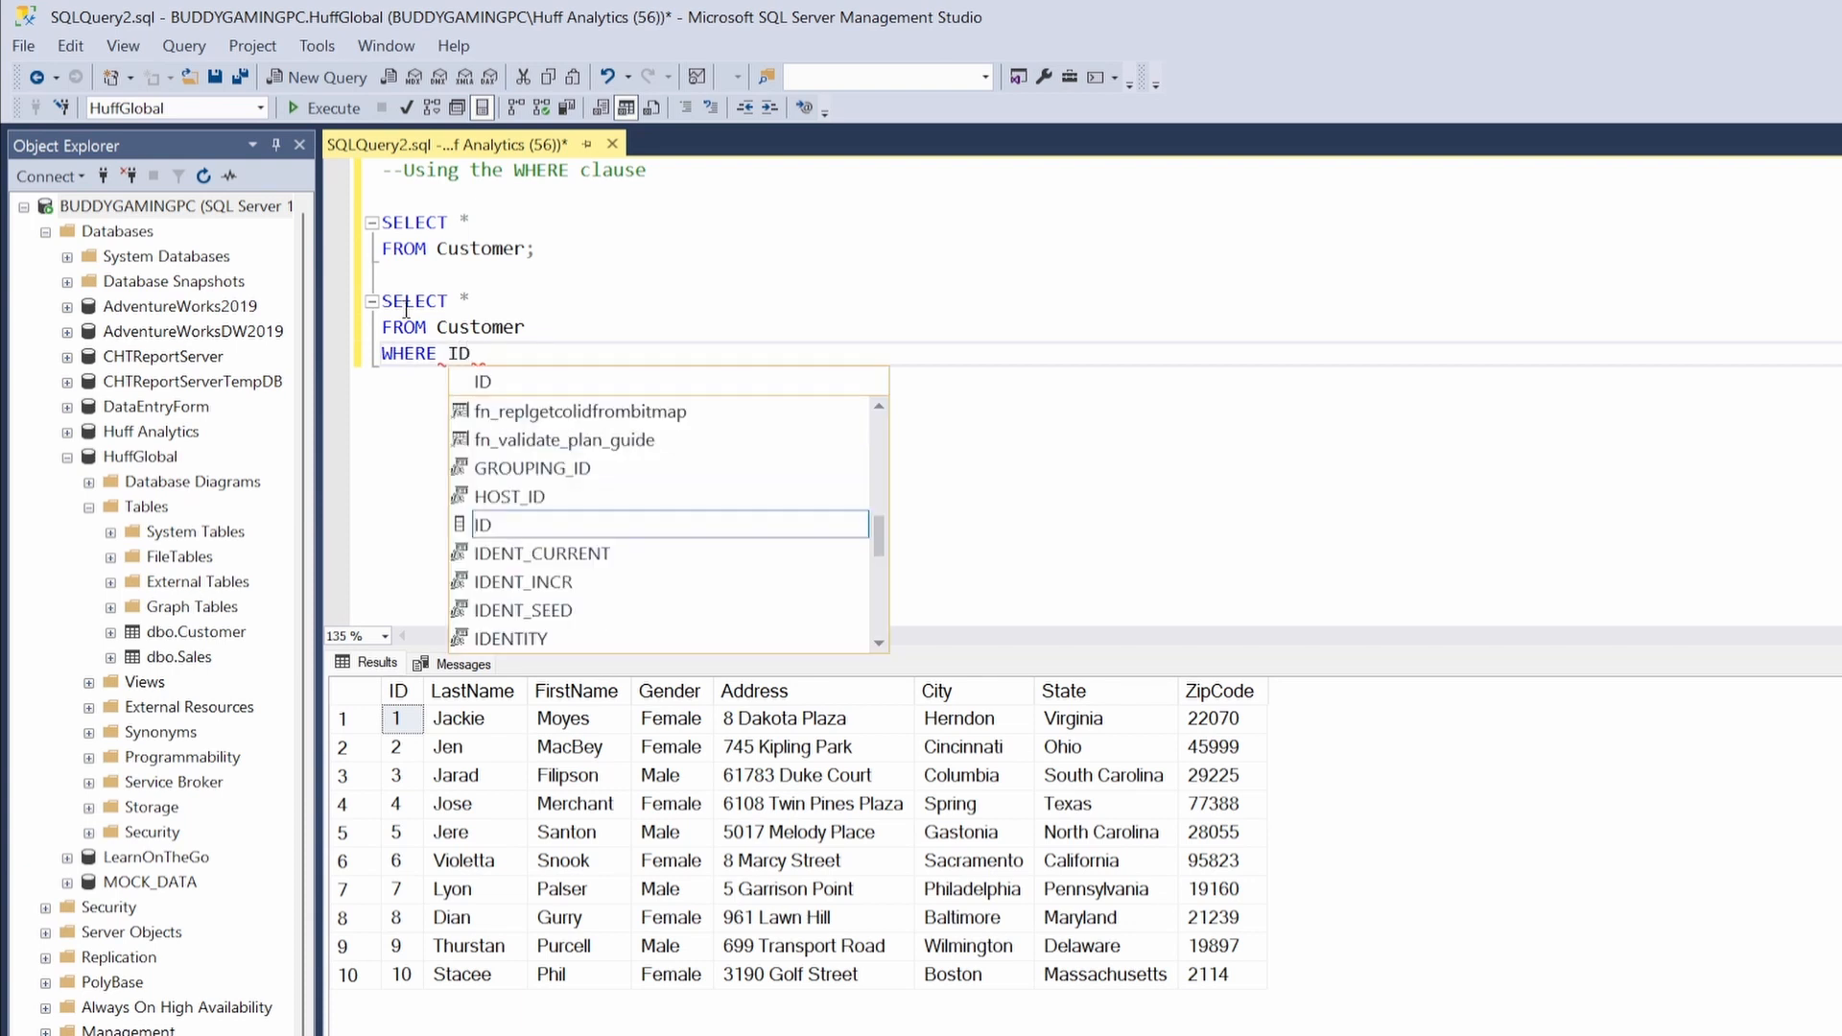
pyautogui.write('=')
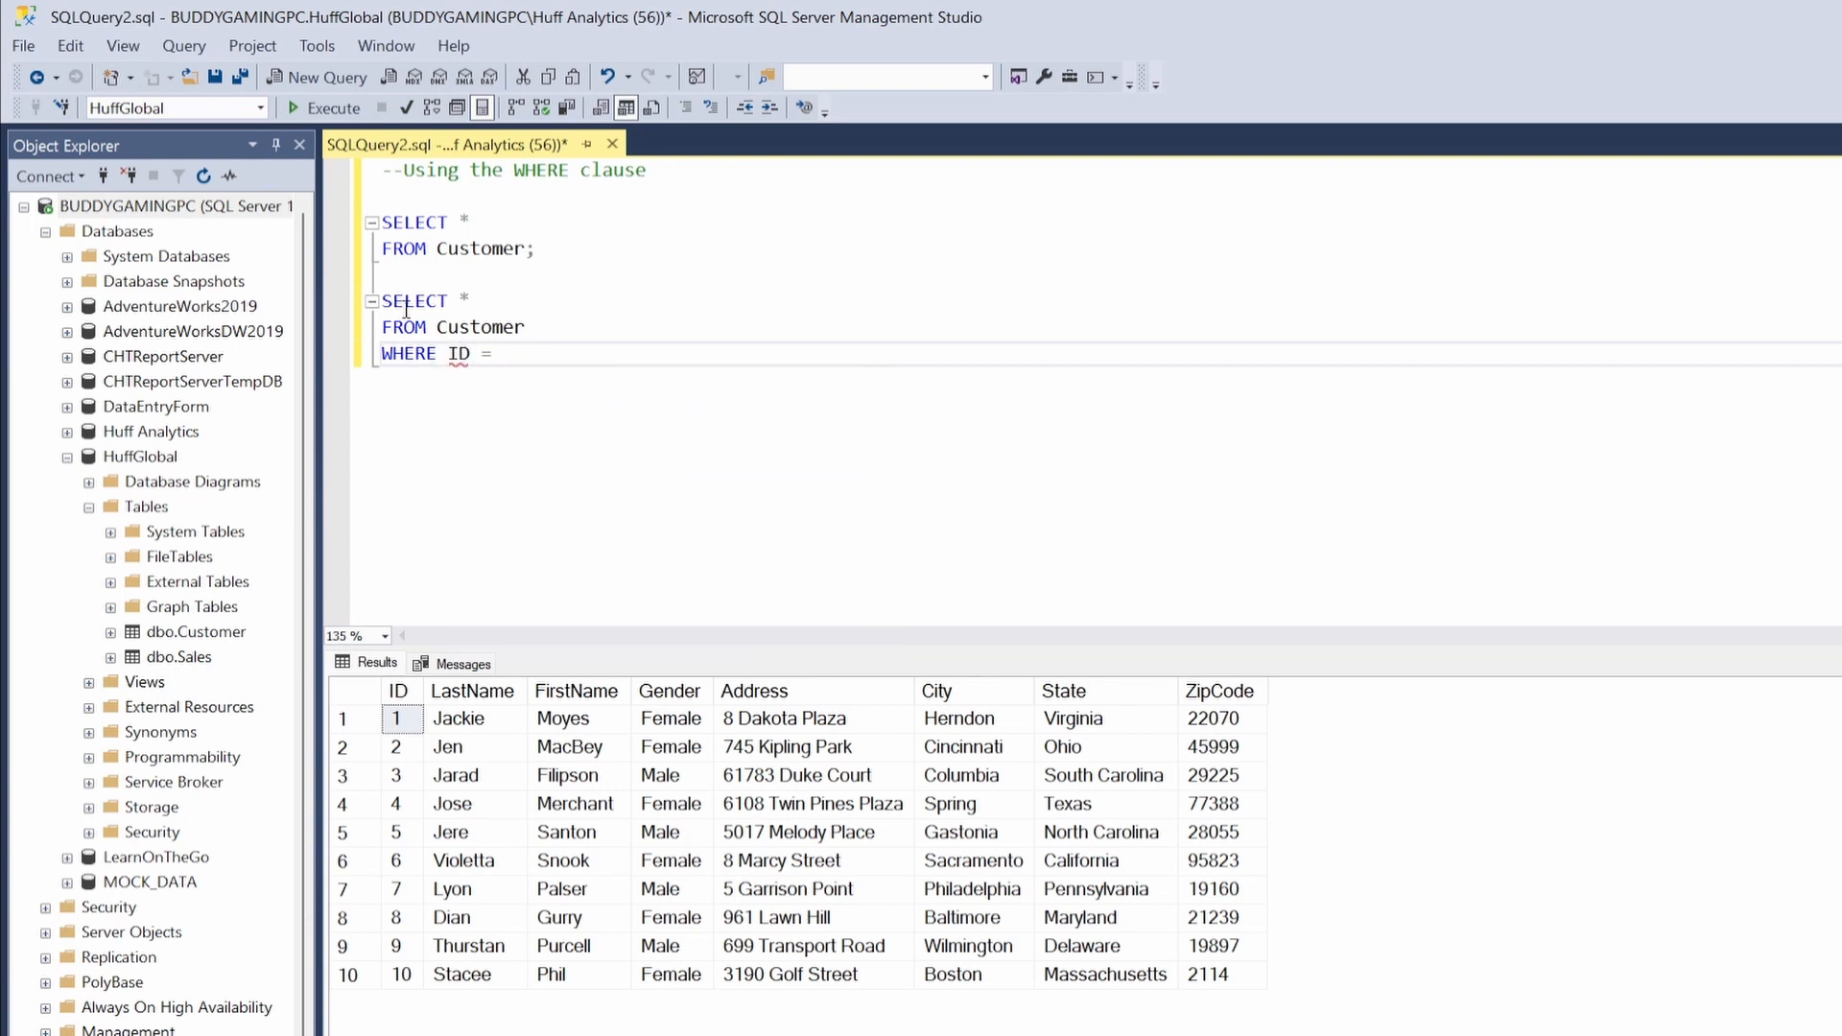
pyautogui.write('1')
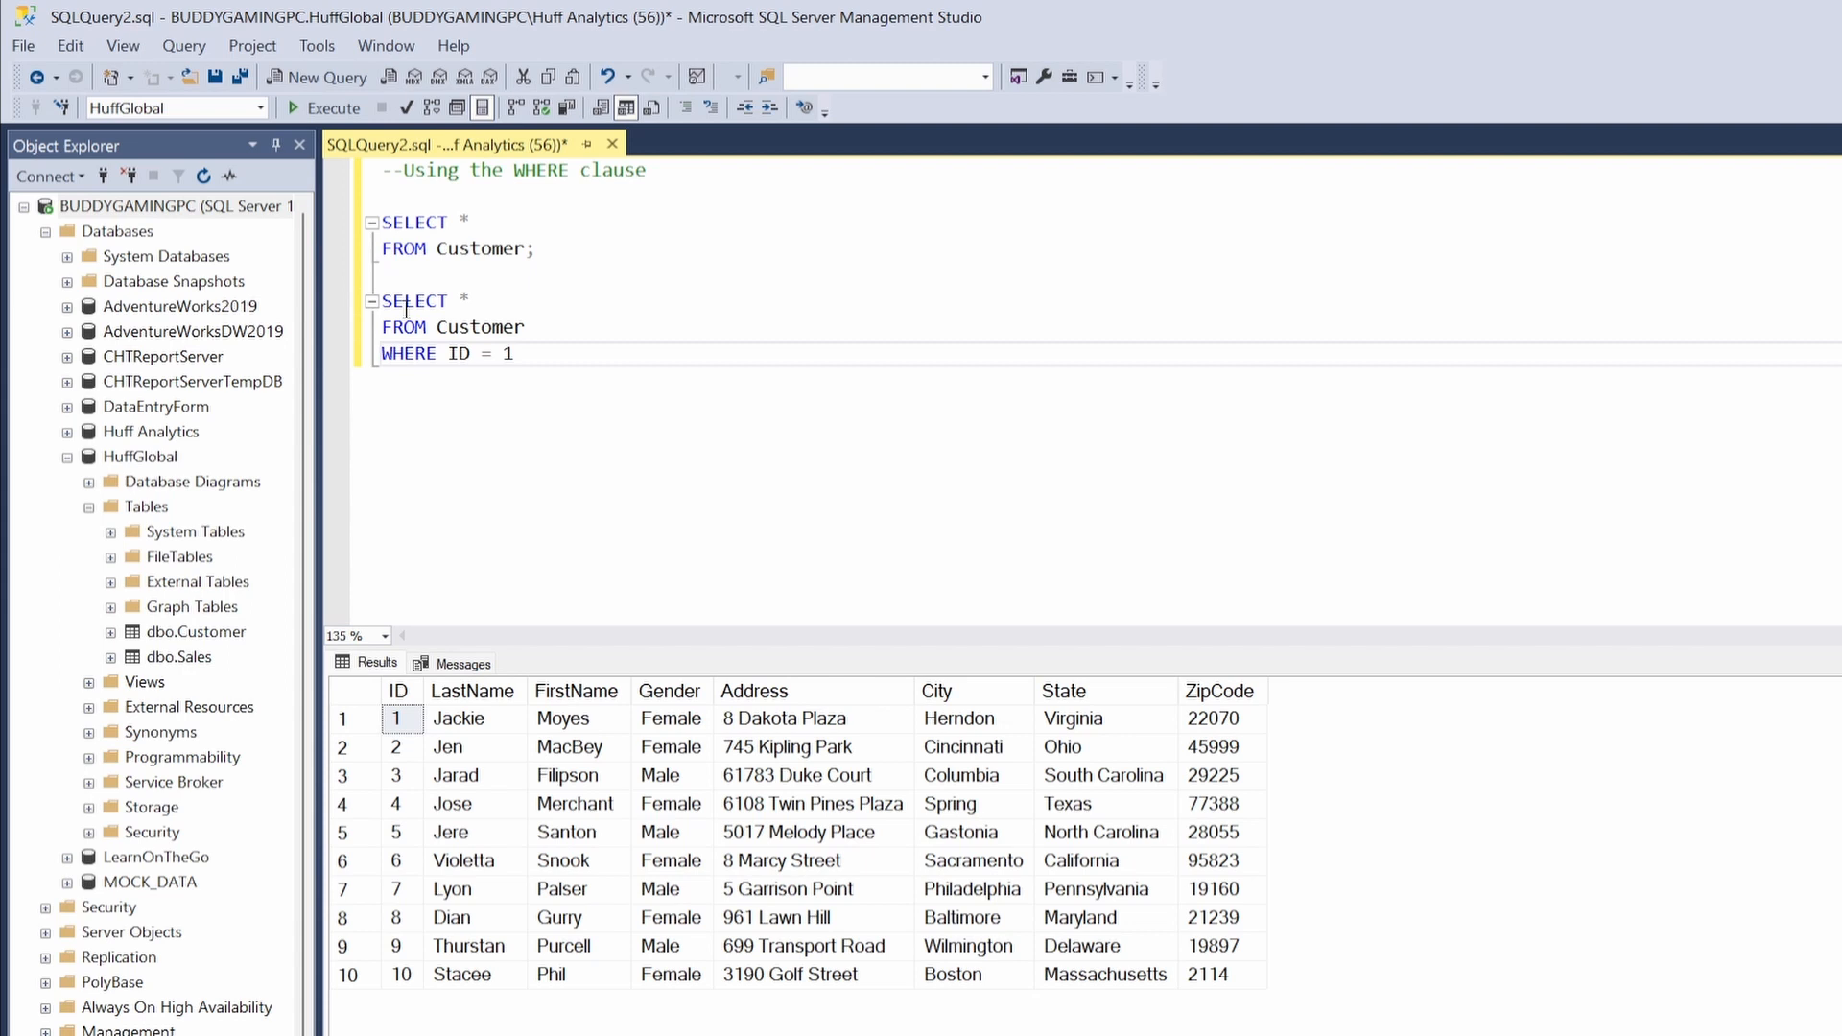
pyautogui.write(';')
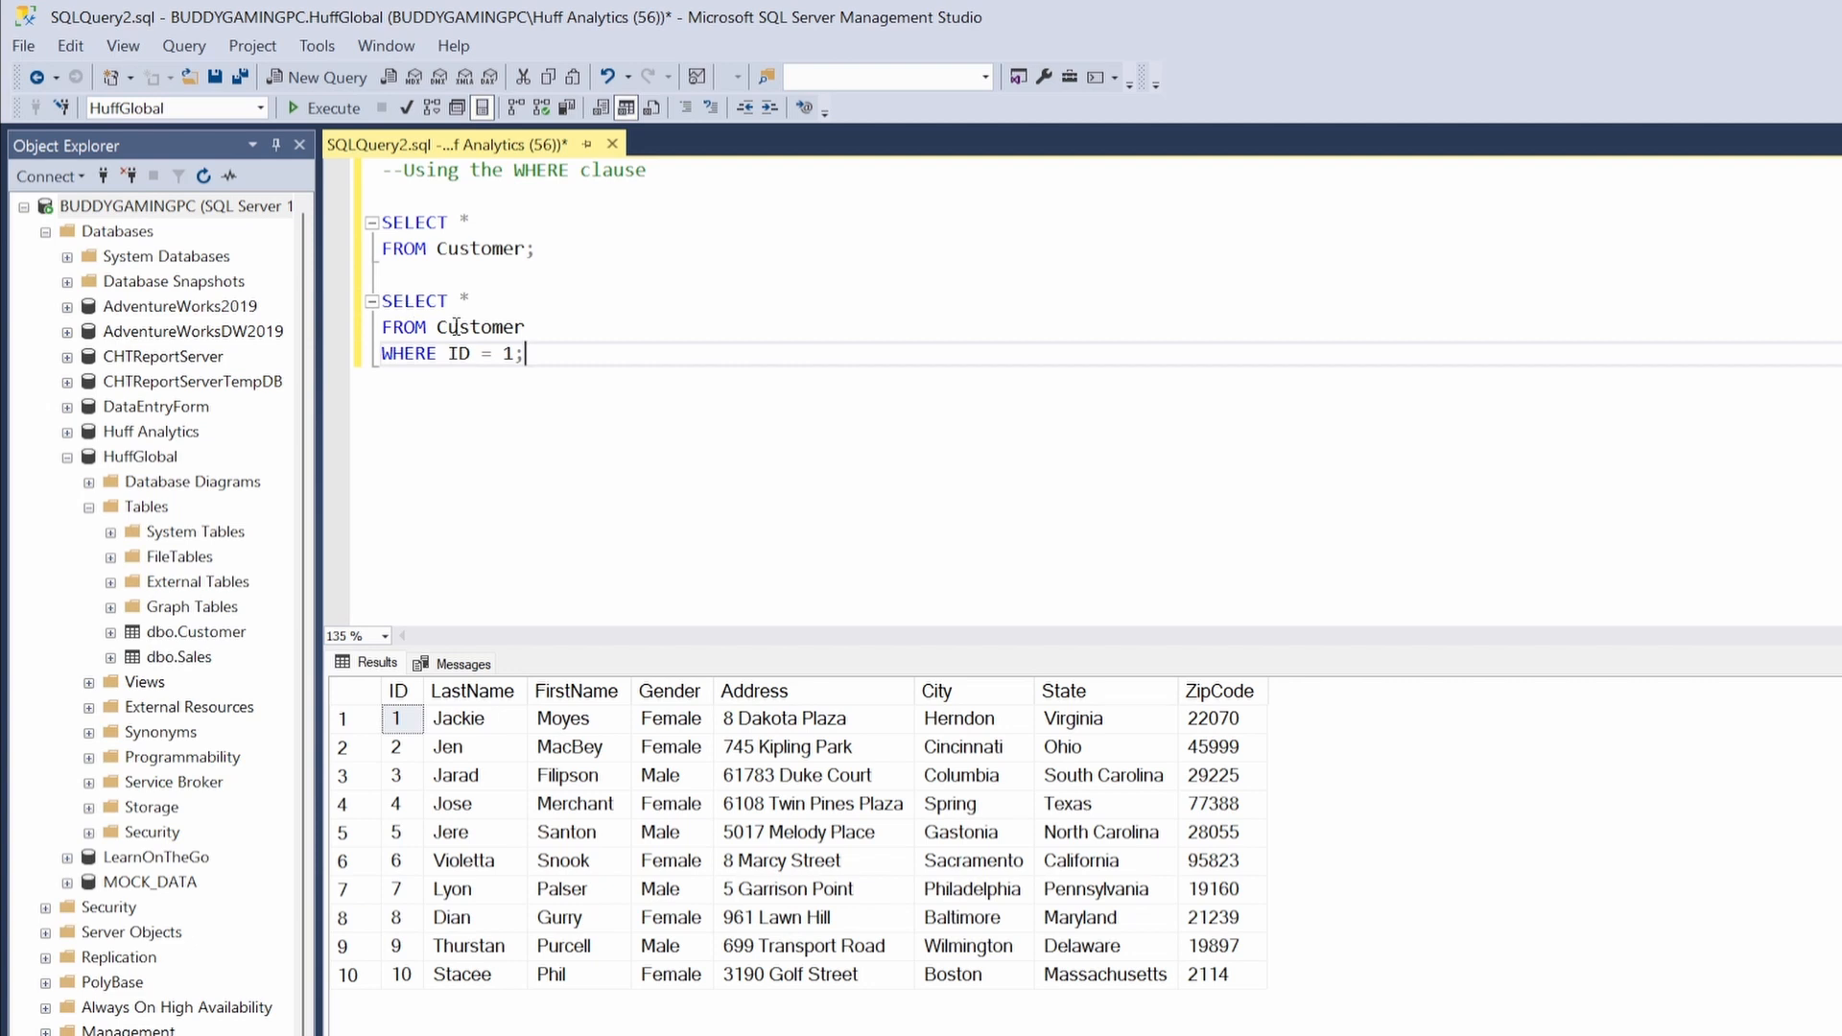
pyautogui.moveTo(380, 299); pyautogui.dragTo(524, 353)
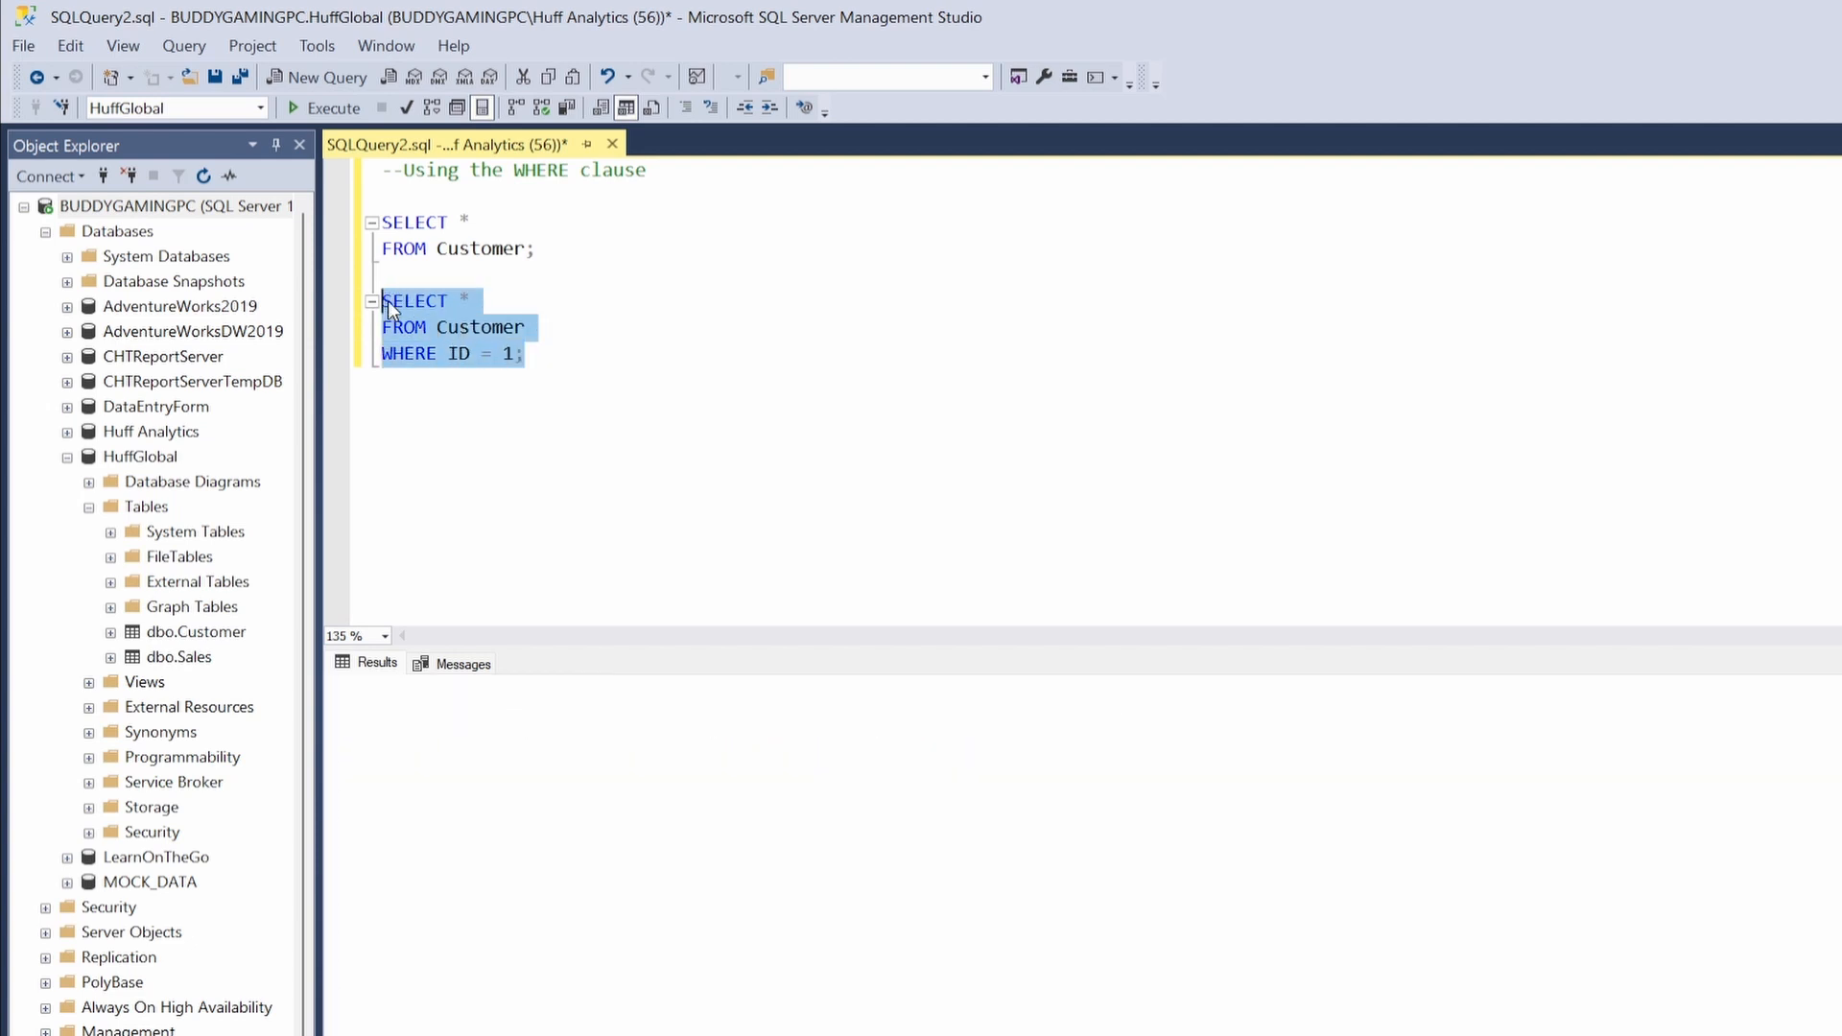
pyautogui.click(331, 107)
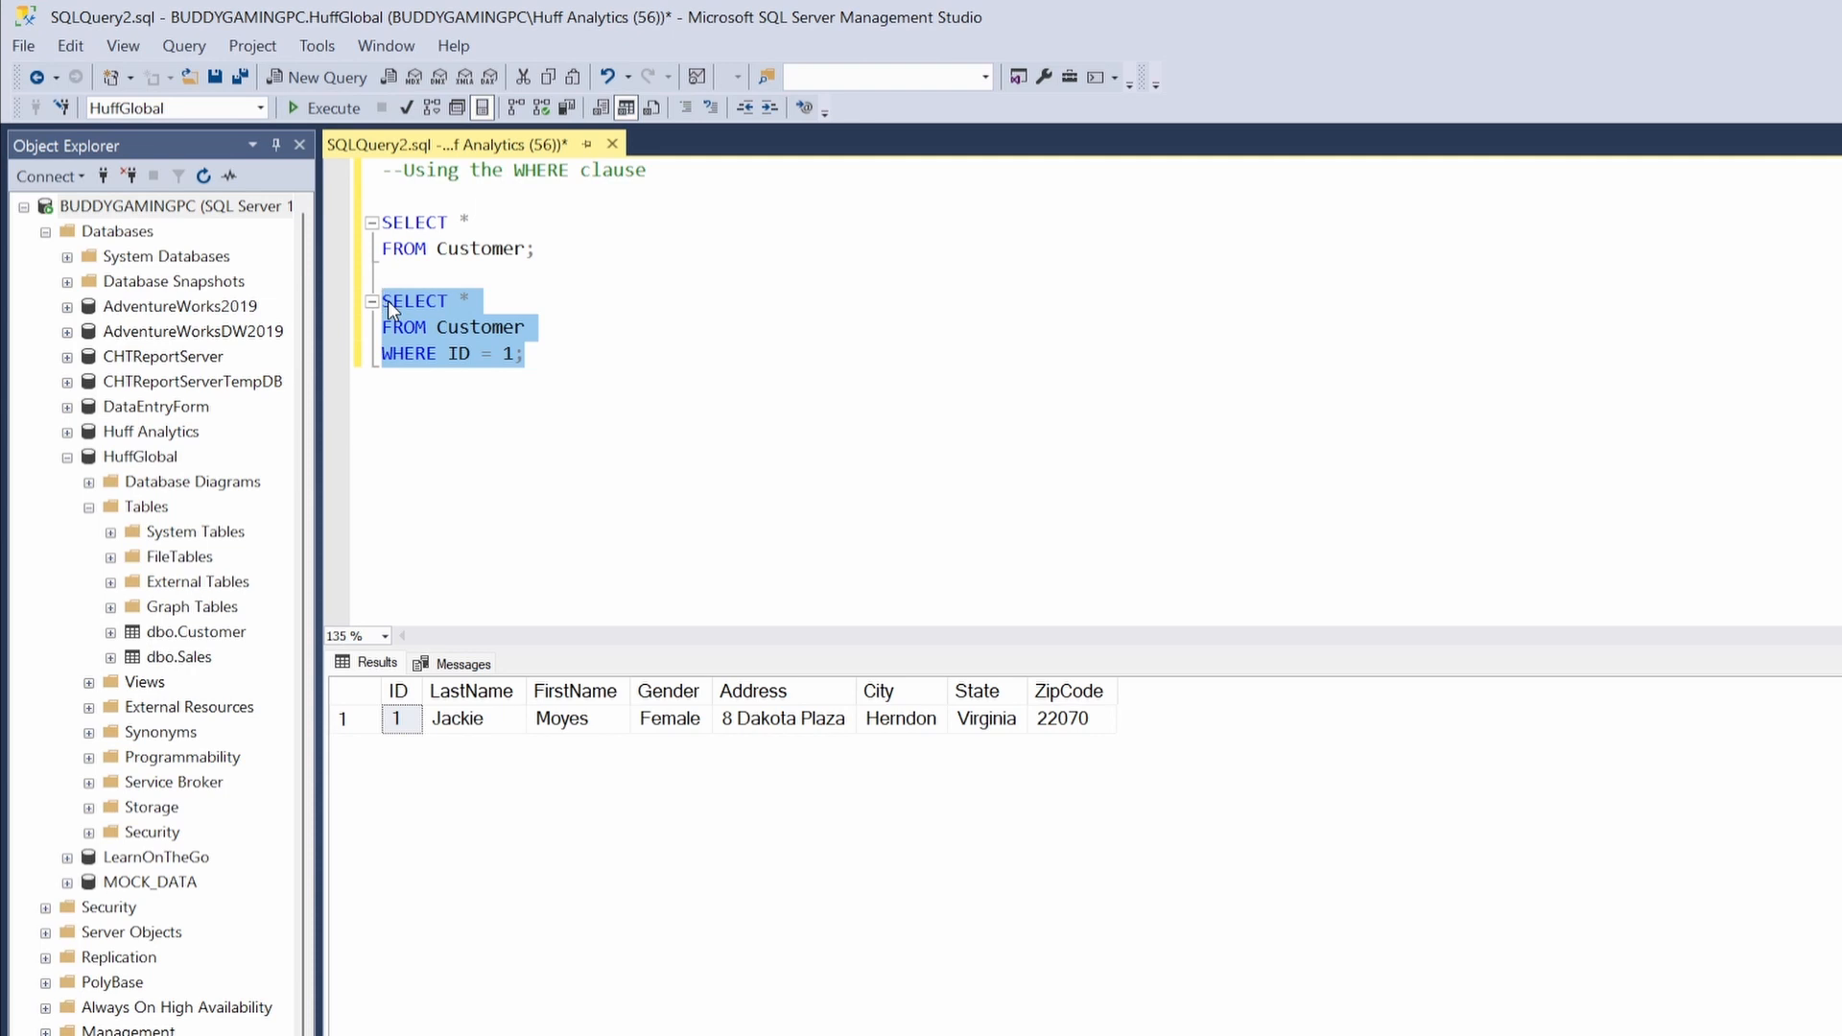